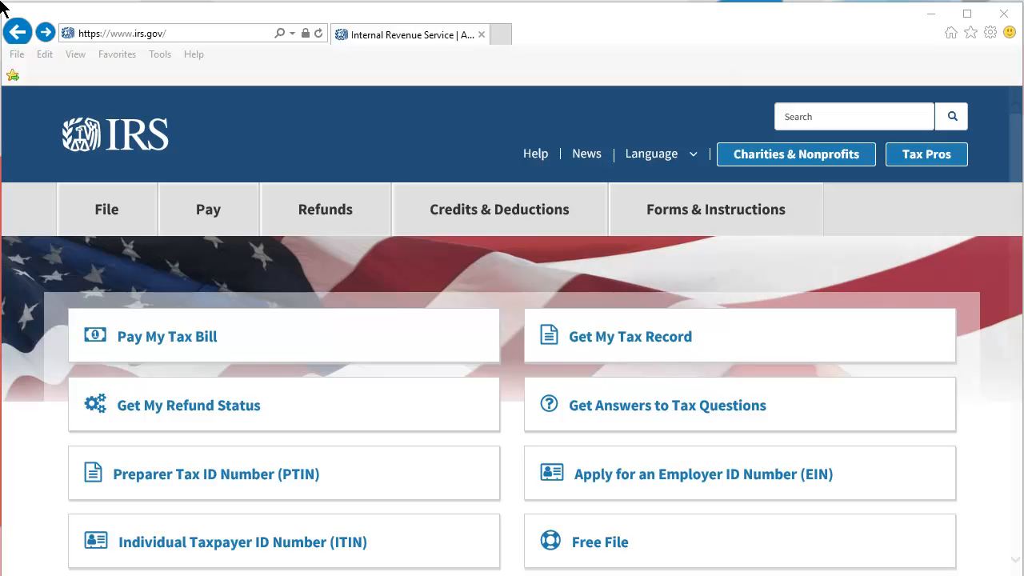
Step: From IRS.gov Tax Pros, reach the e-Services online tools page and its e-file Application section
left_click(120, 32)
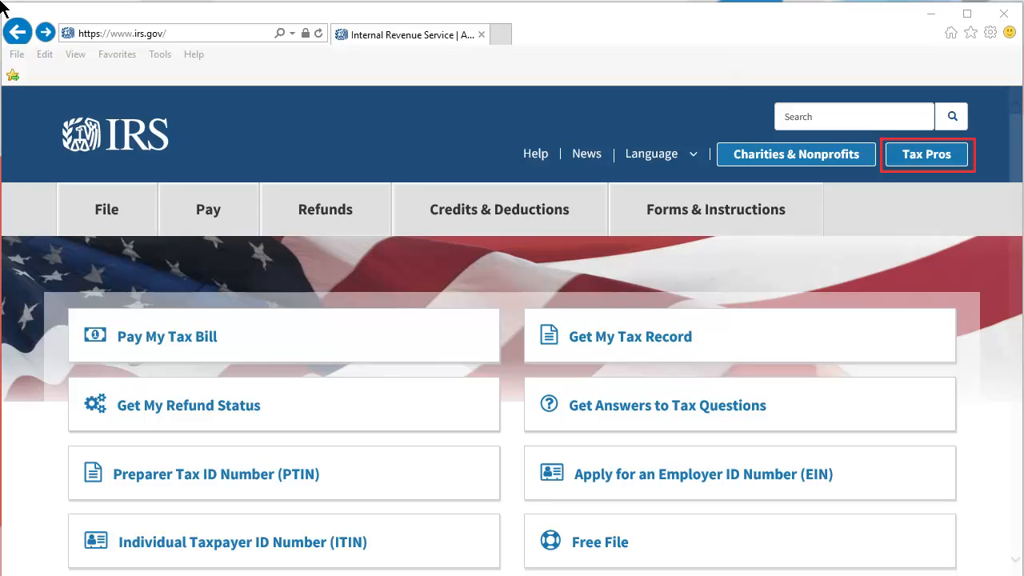
left_click(926, 153)
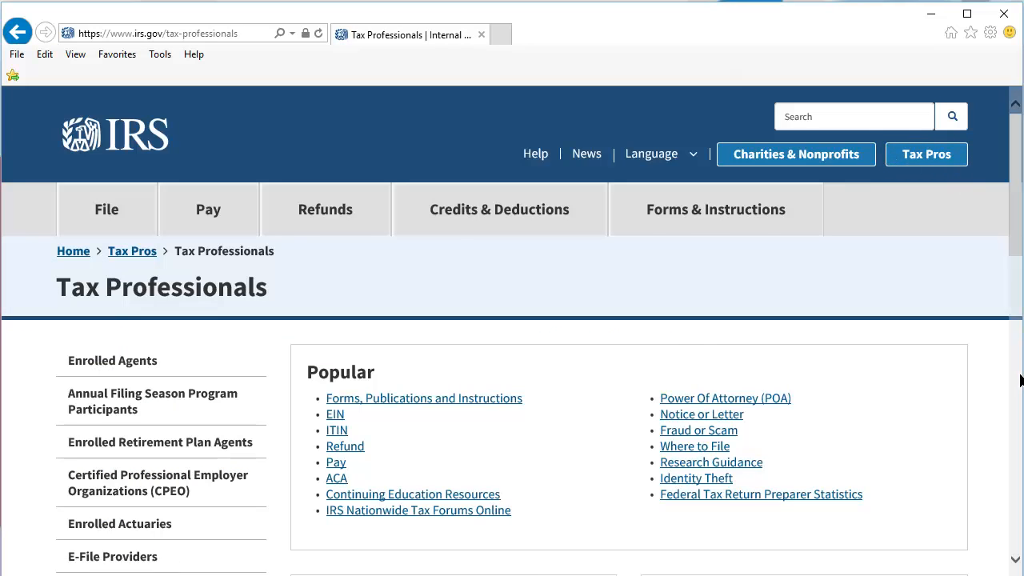
scroll("down", 3)
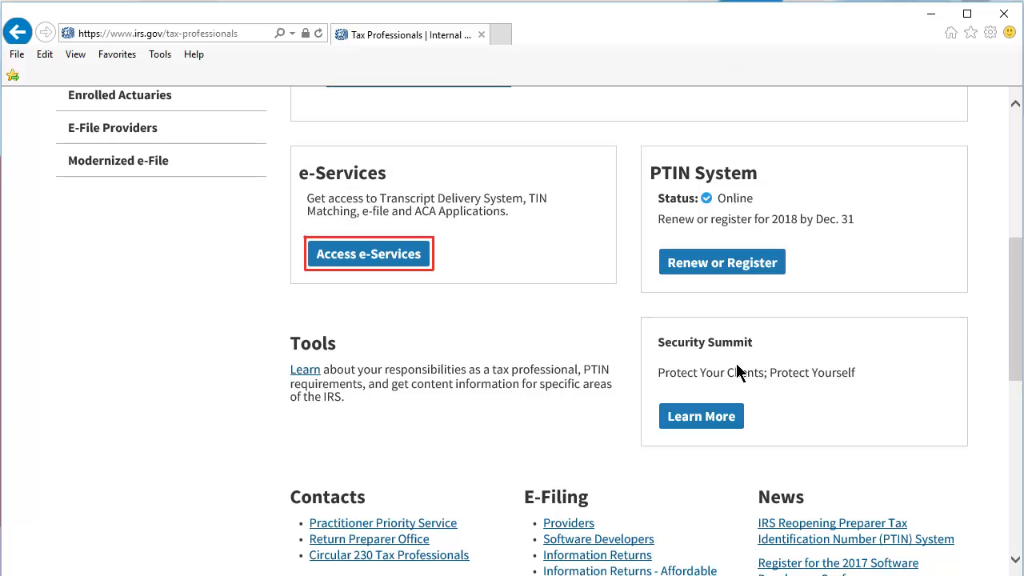
left_click(368, 253)
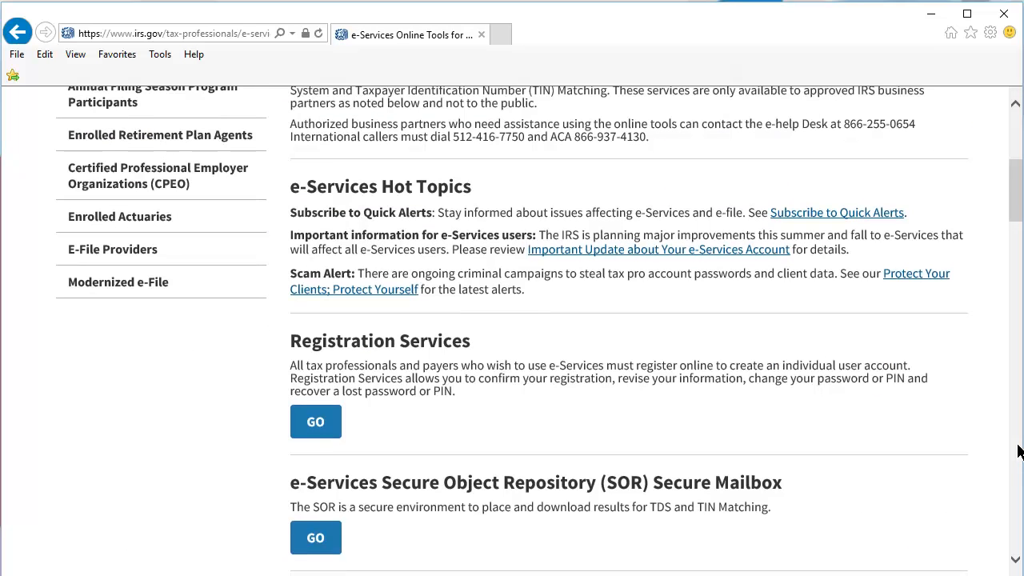
scroll("down", 3)
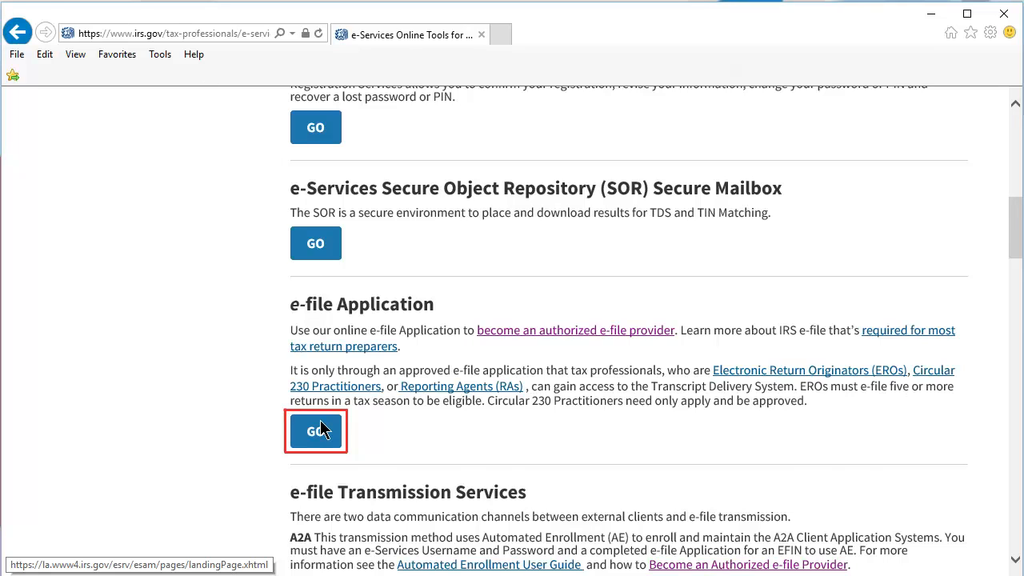
Step: Start the e-file Application sign-in and log in to reach the Select Organization page
left_click(315, 430)
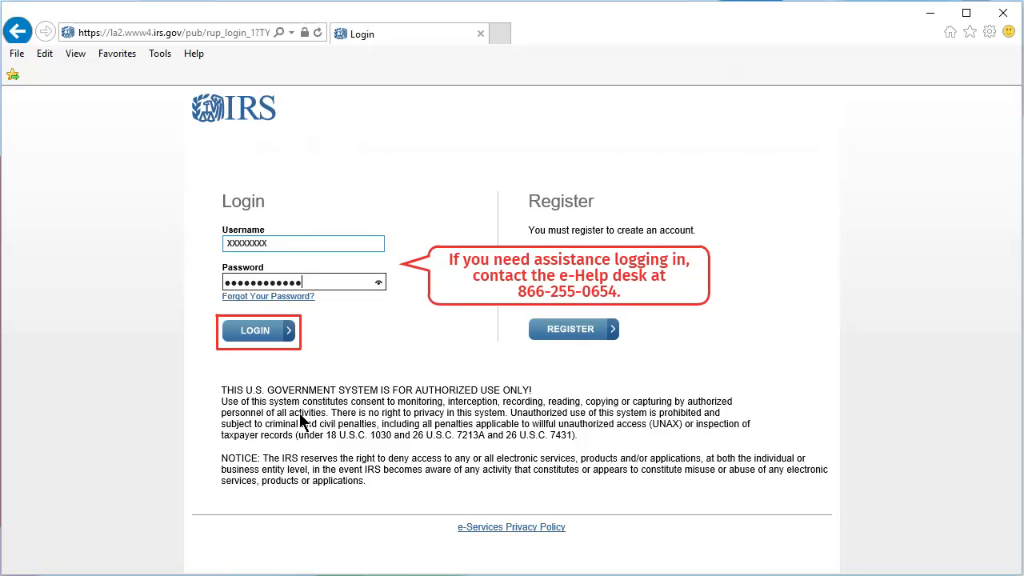
left_click(259, 329)
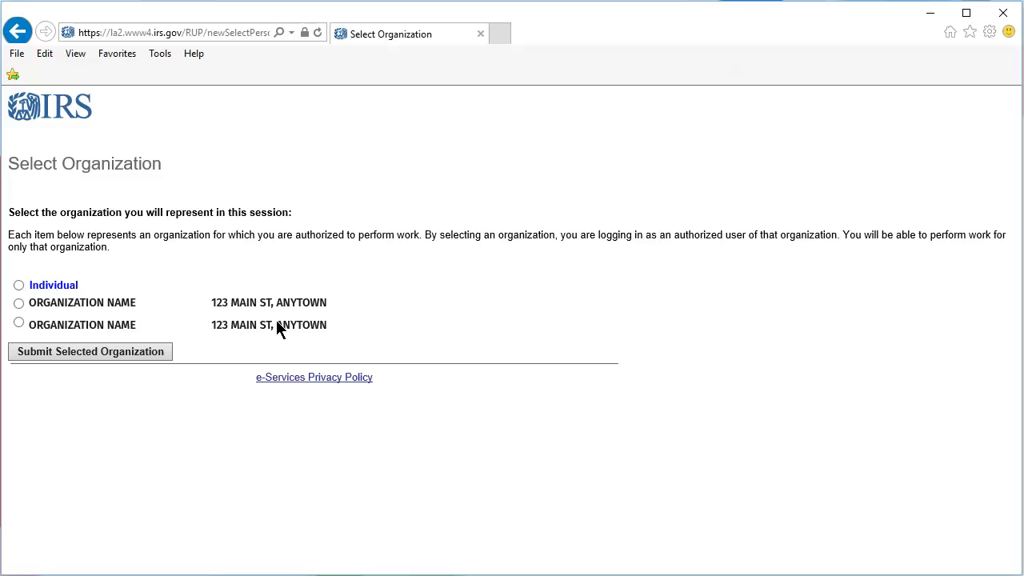
mouse_move(19, 328)
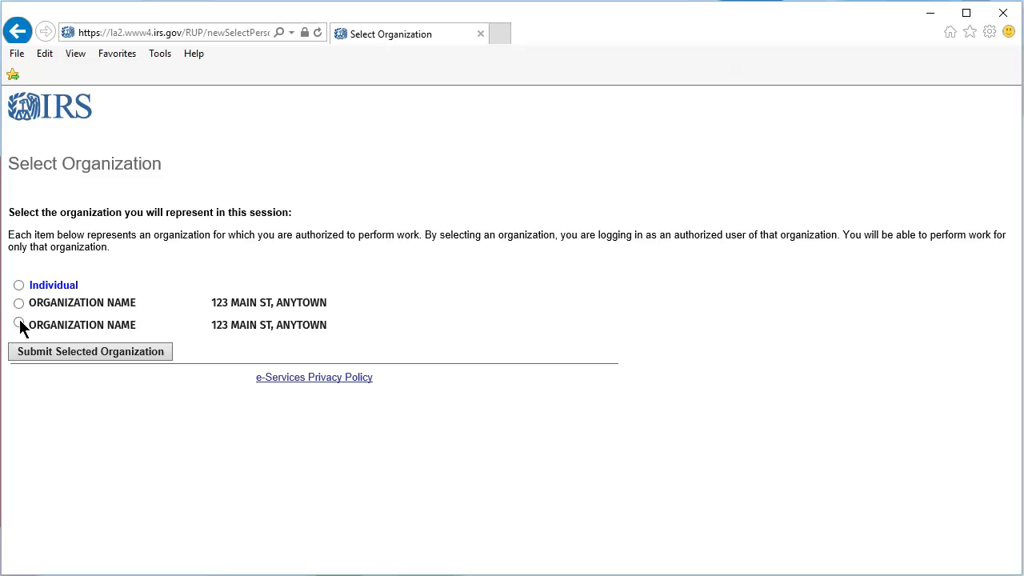
Step: Submit the second listed organization to open the ESAM Application Landing Page
left_click(19, 323)
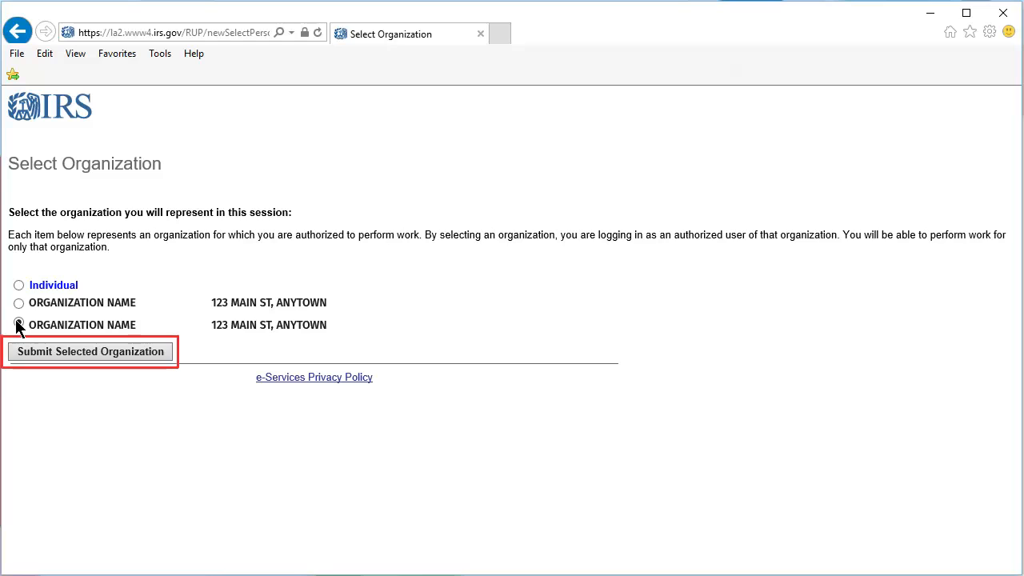
left_click(89, 352)
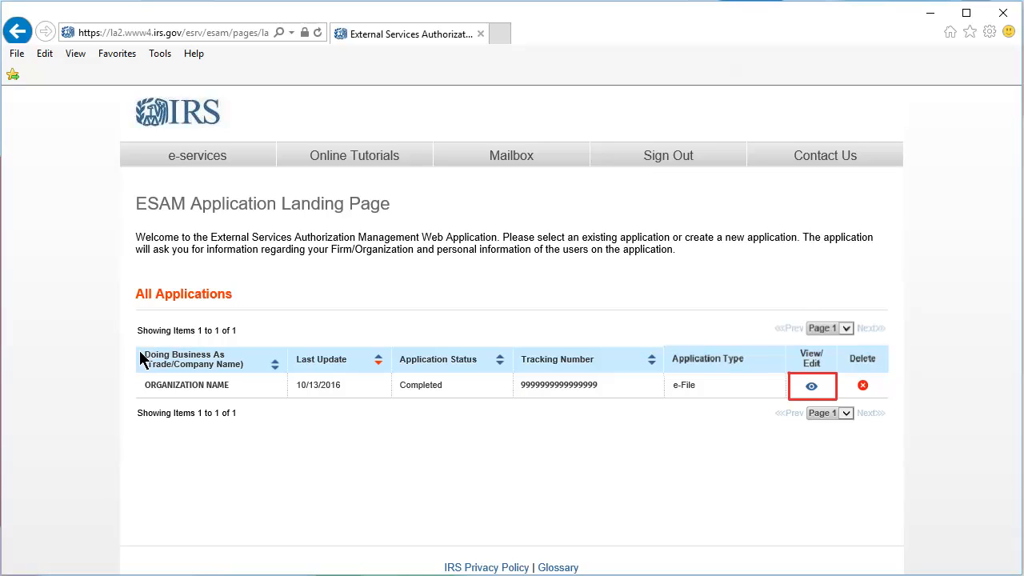
Step: View the completed e-File application's Application Summary with its tracking number
left_click(811, 385)
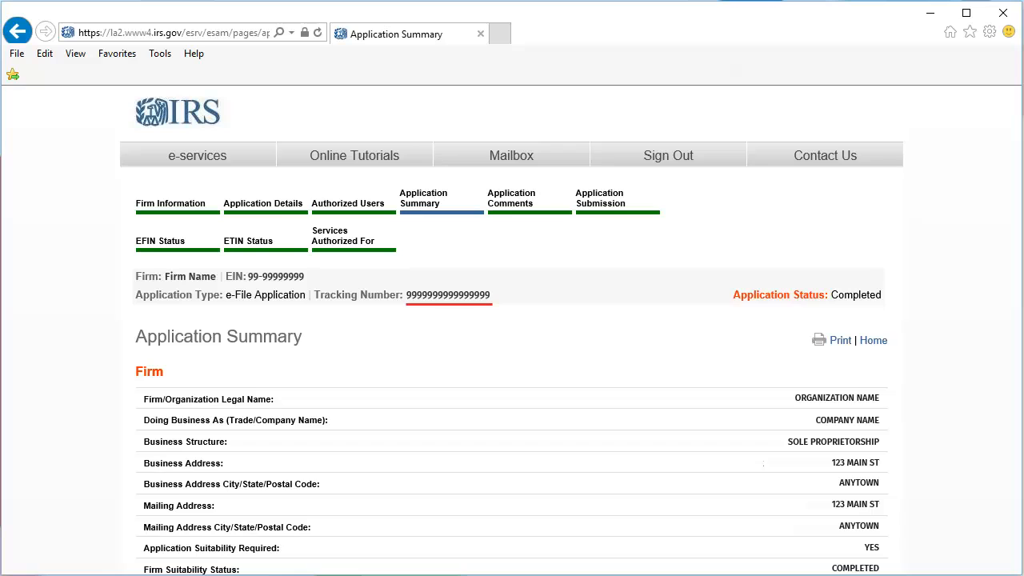
Step: Review the active EFIN in the summary and choose Print for the Application Summary
scroll("down", 3)
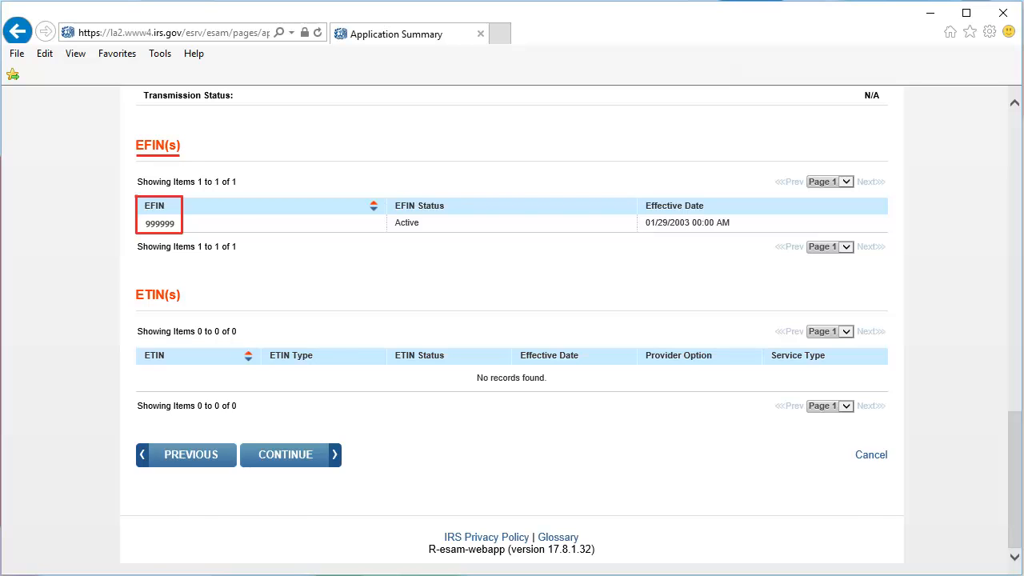
left_click(285, 454)
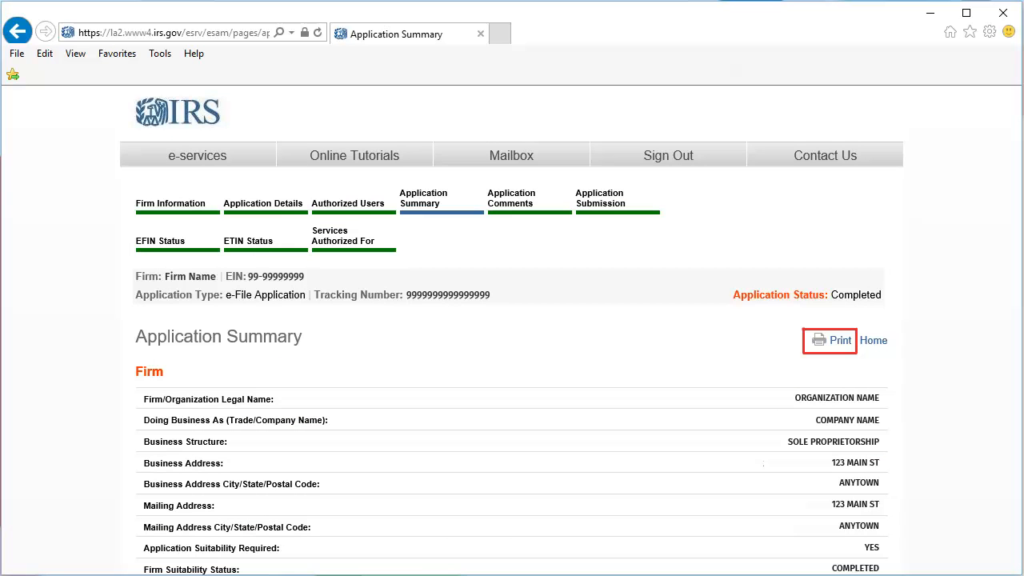